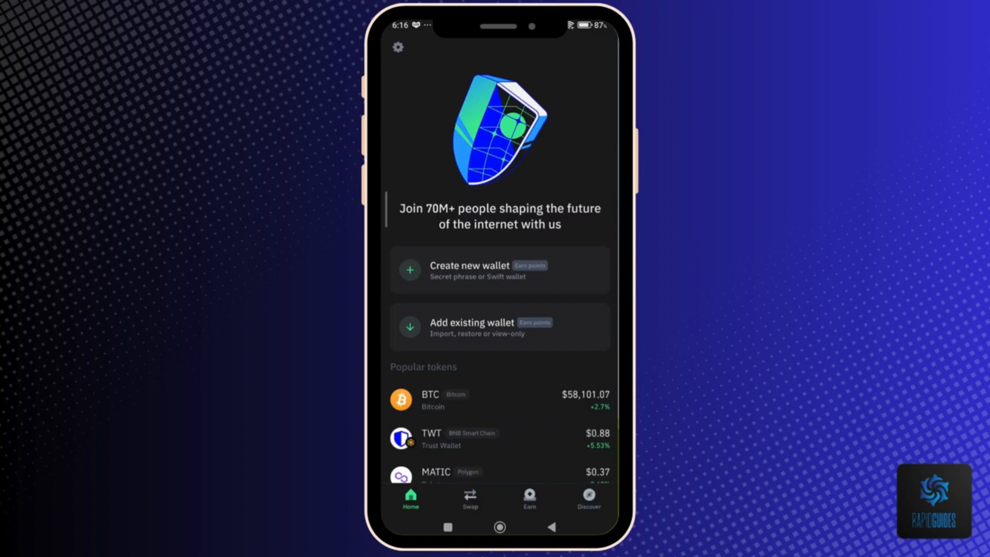
# - Open the Add existing wallet screen listing secret phrase, Swift, Google Drive and view-only options
pyautogui.click(499, 327)
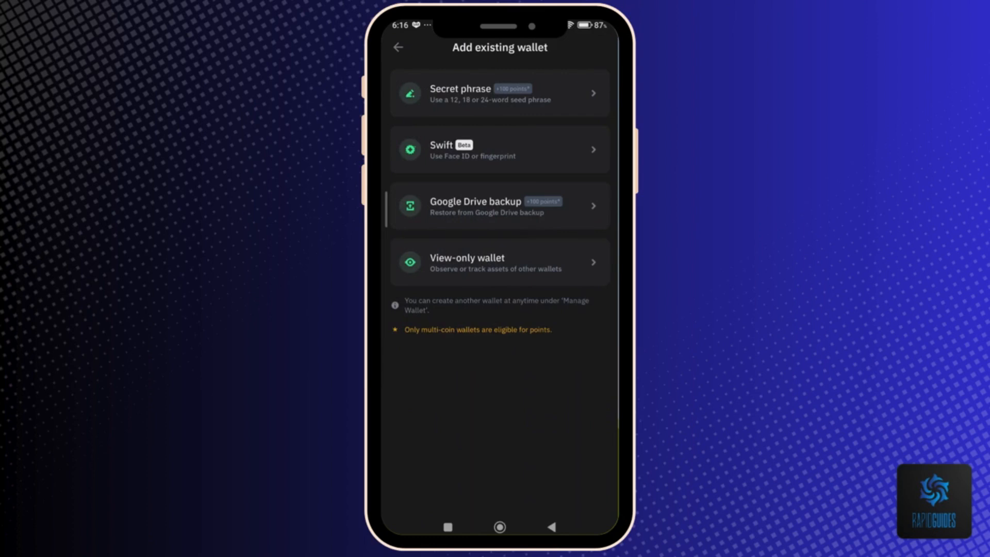